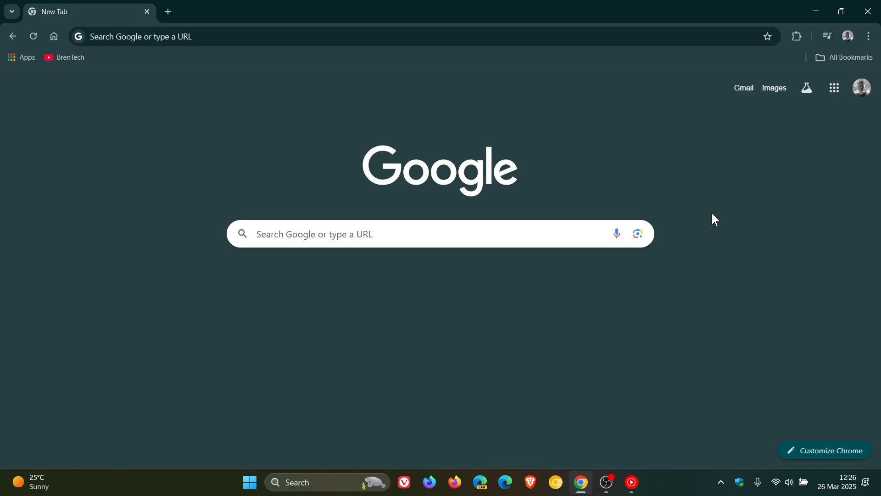
mouse_move(433, 352)
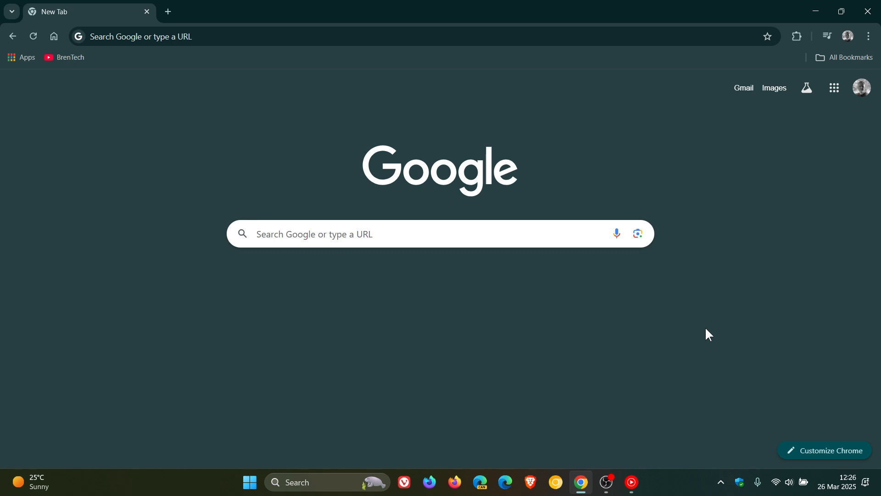
Open About Google Chrome from the Help menu to see version 134.0.6998.178.
click(868, 35)
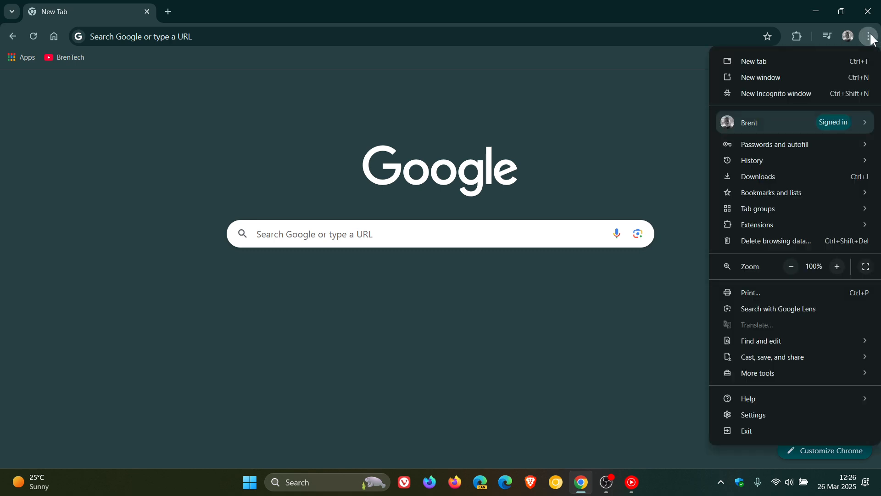
click(748, 398)
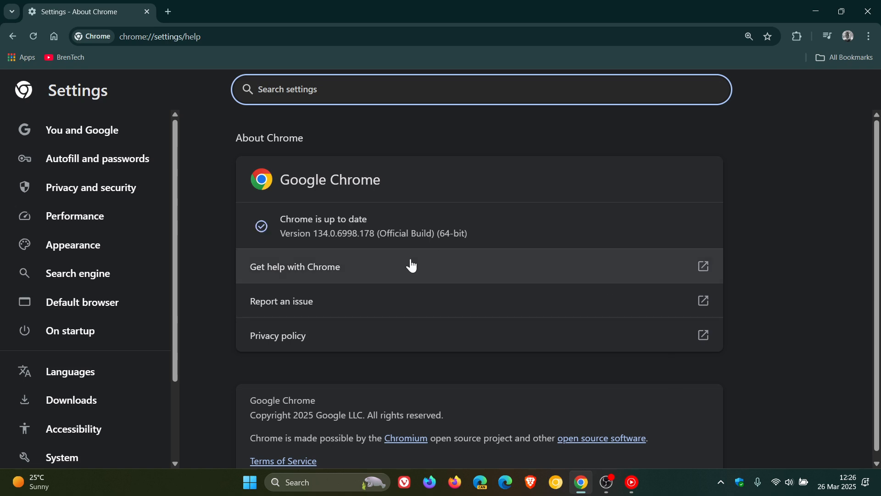
mouse_move(329, 251)
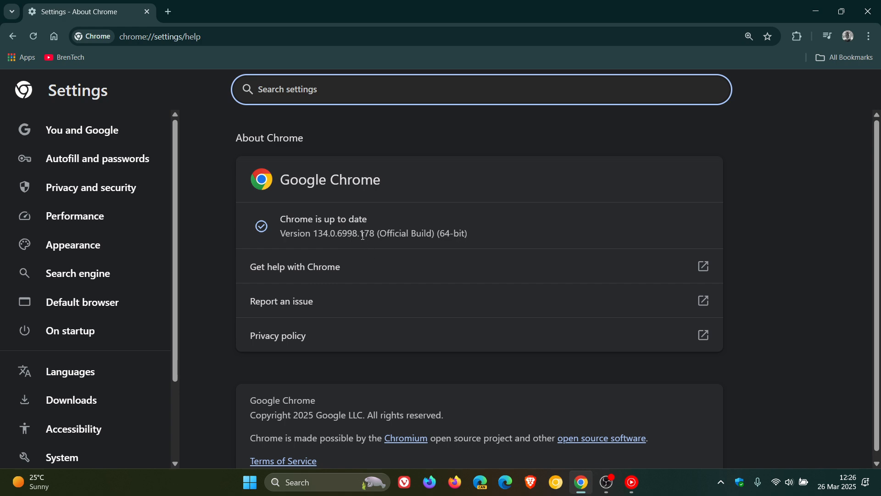
Select the version number text, then go back to the new tab page.
double_click(366, 233)
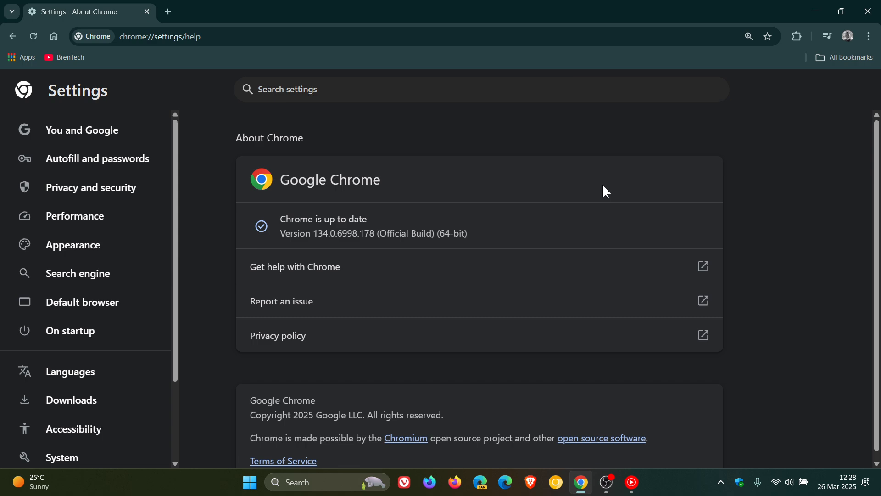
mouse_move(200, 256)
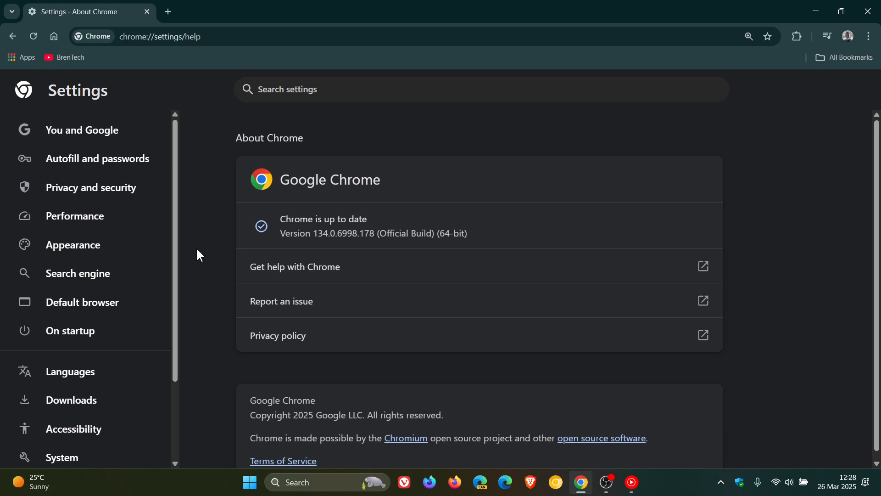
mouse_move(541, 193)
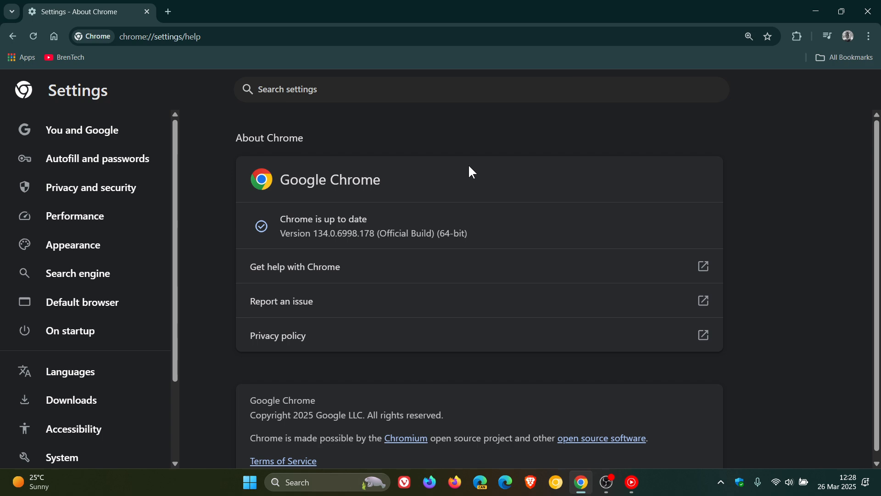
mouse_move(411, 163)
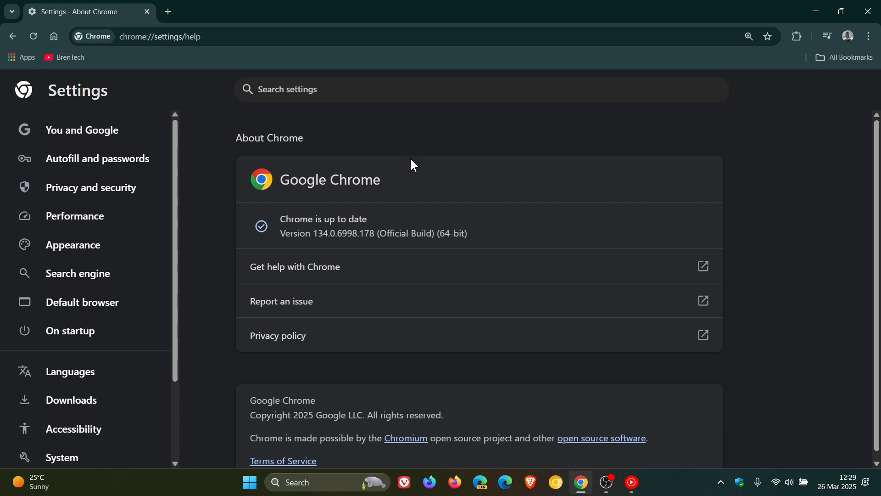
click(167, 11)
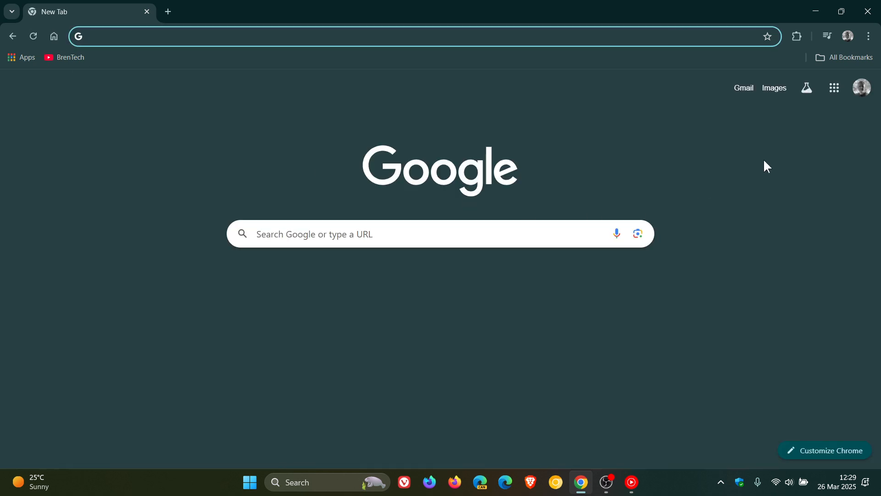